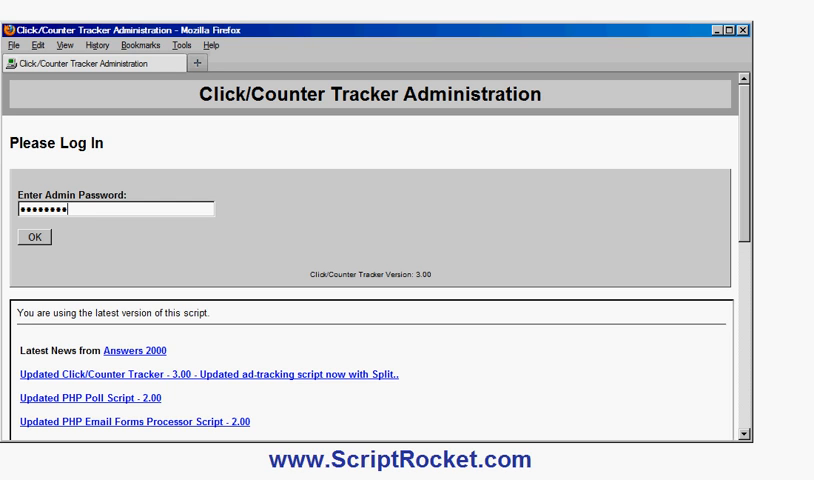
# Step: Submit the admin password to reach the administration main menu
pyautogui.click(34, 236)
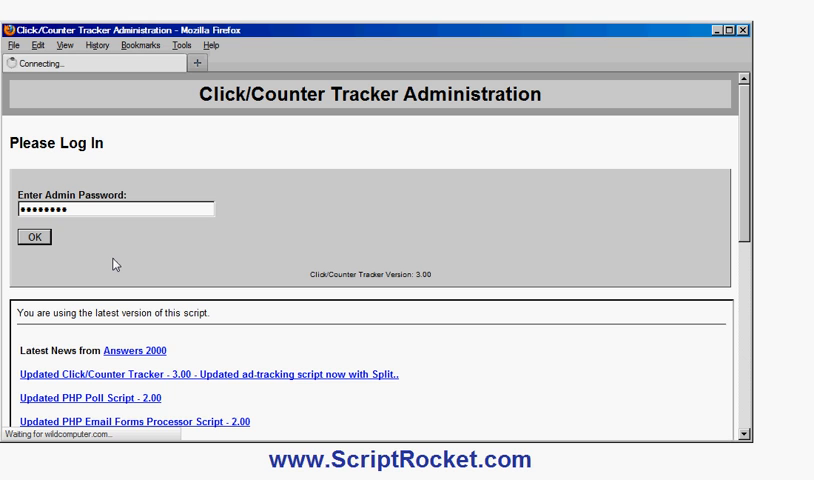
pyautogui.click(36, 236)
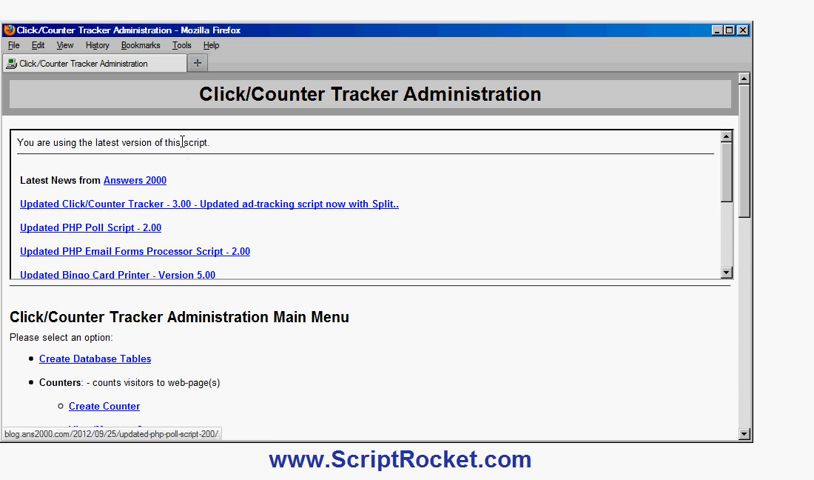
pyautogui.moveTo(222, 148)
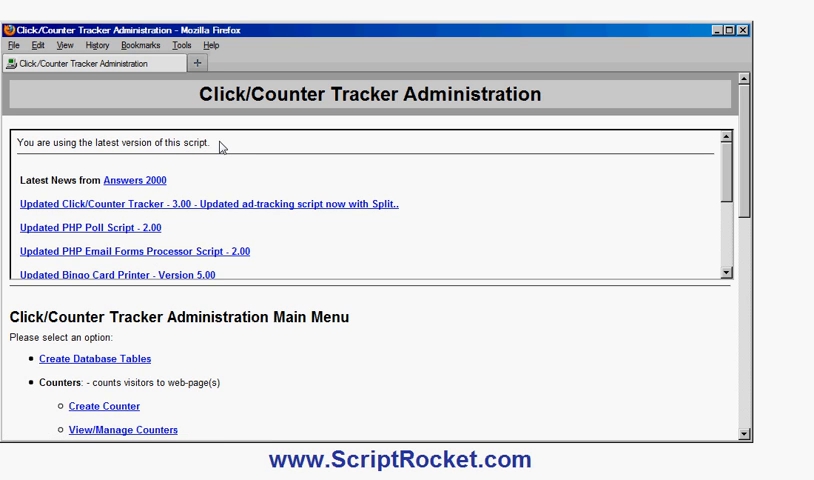
pyautogui.moveTo(406, 272)
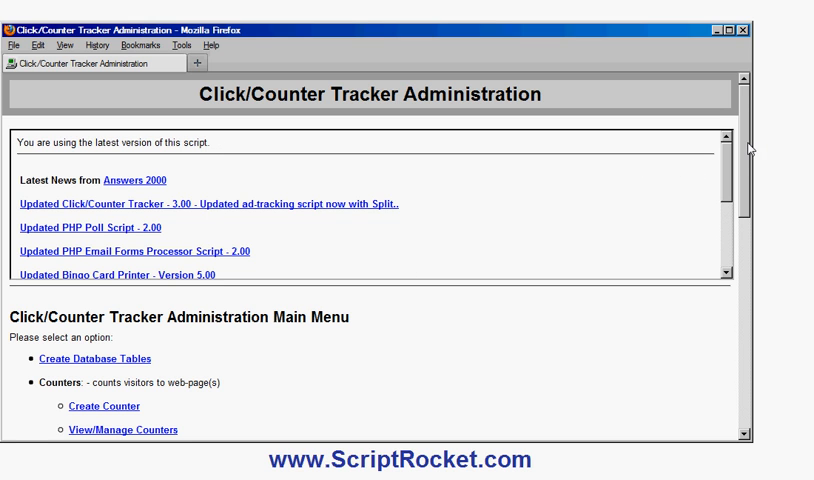
pyautogui.scroll(-3)
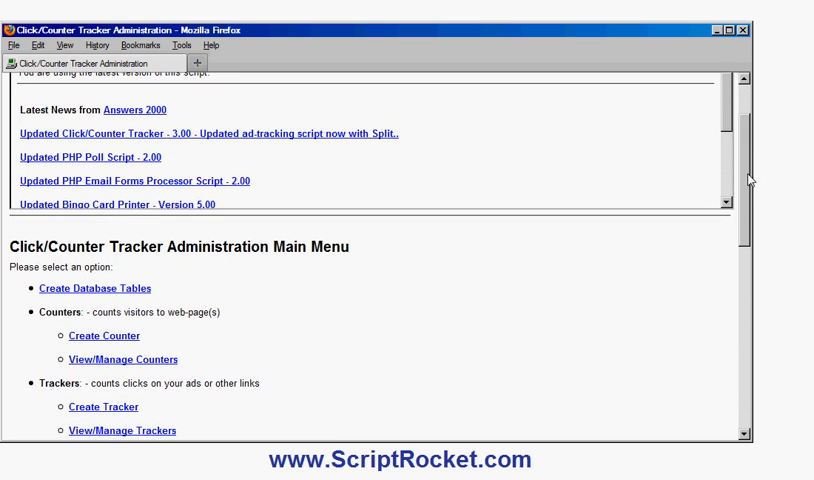
pyautogui.scroll(-3)
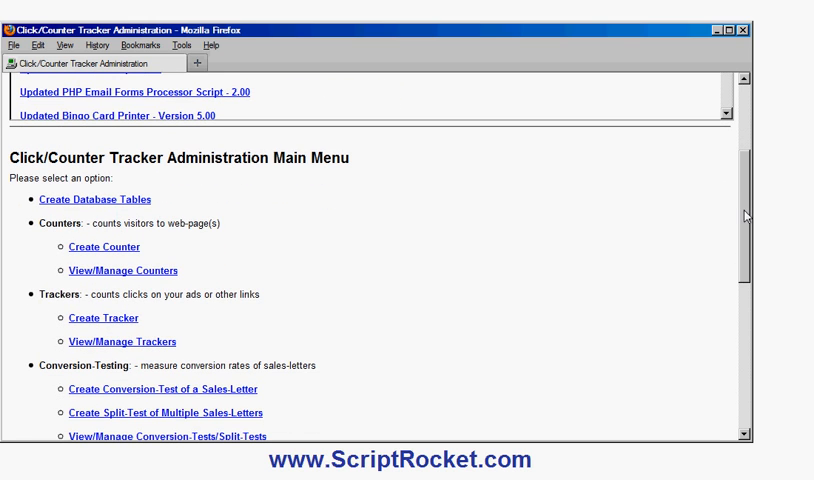
pyautogui.moveTo(172, 288)
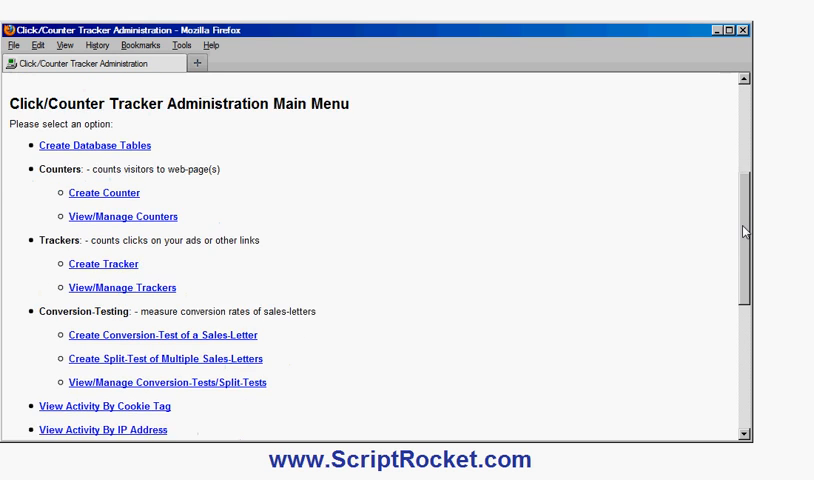
pyautogui.scroll(-3)
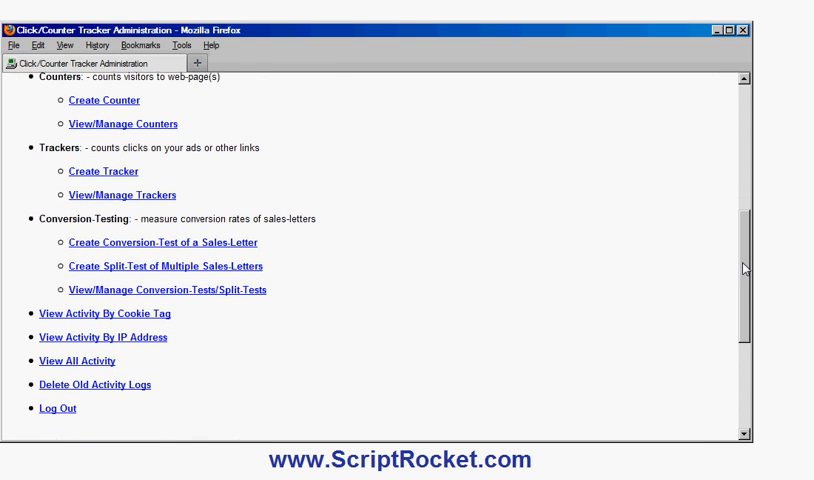
pyautogui.scroll(3)
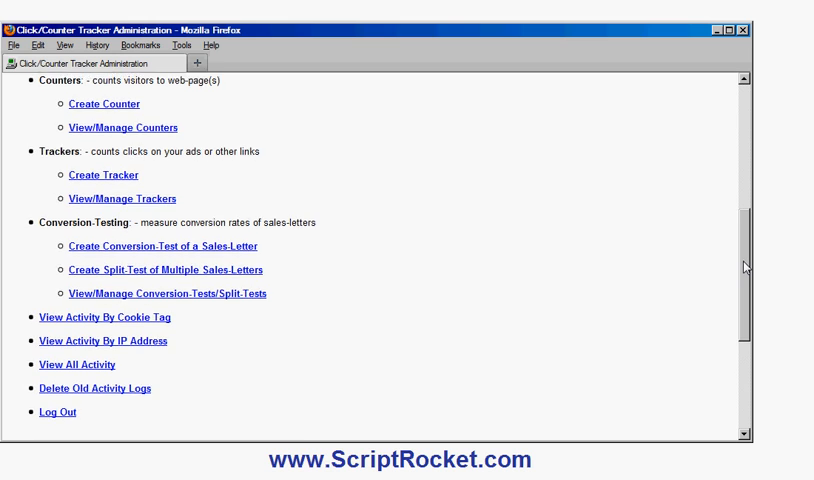
pyautogui.scroll(3)
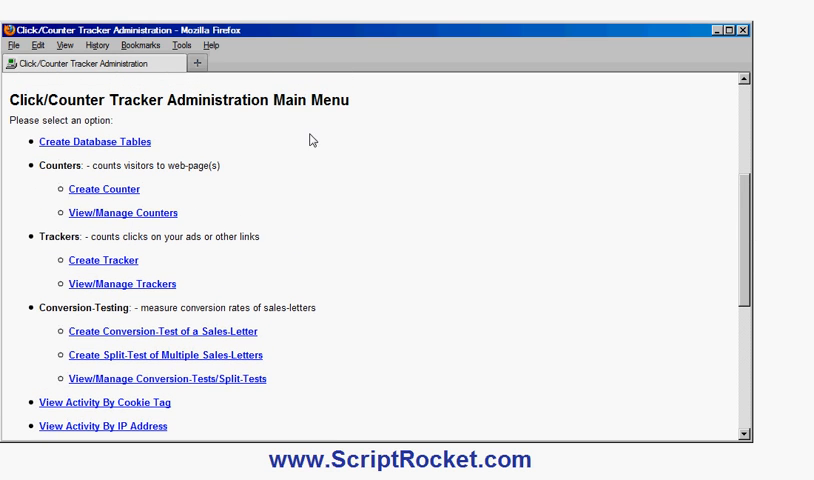
# Step: Start a new tracker with ID dinoezine described as 'Ezine advert for dinosaurjungle.com'
pyautogui.click(104, 258)
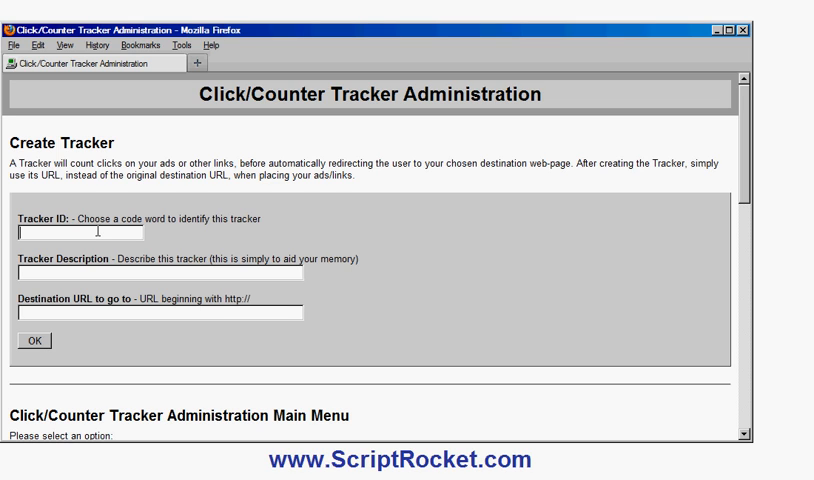
pyautogui.write('dingo')
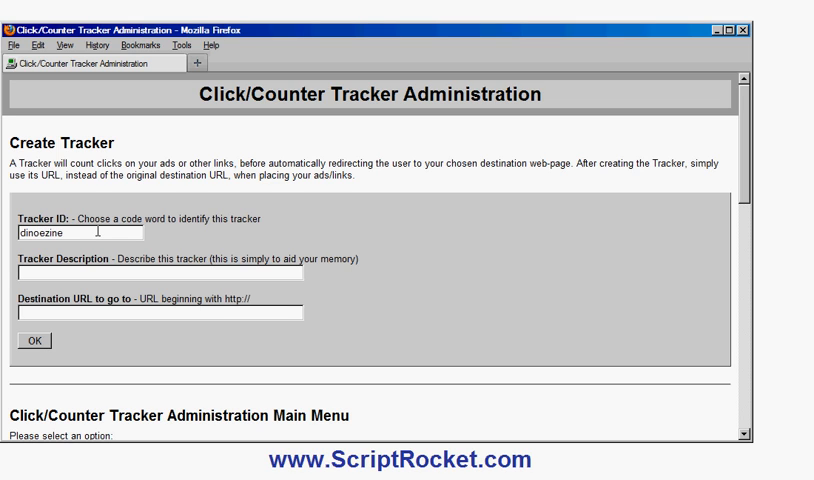
pyautogui.write('Ezine a')
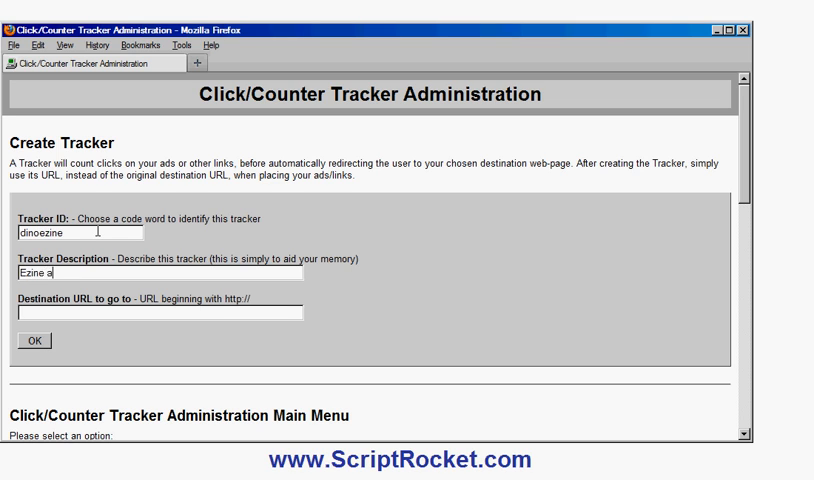
pyautogui.write('dvert for d')
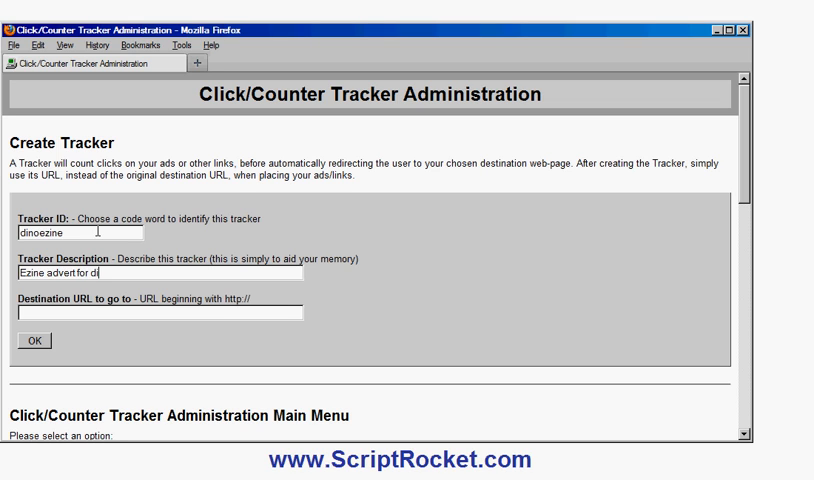
pyautogui.write('inosaurjungle.com')
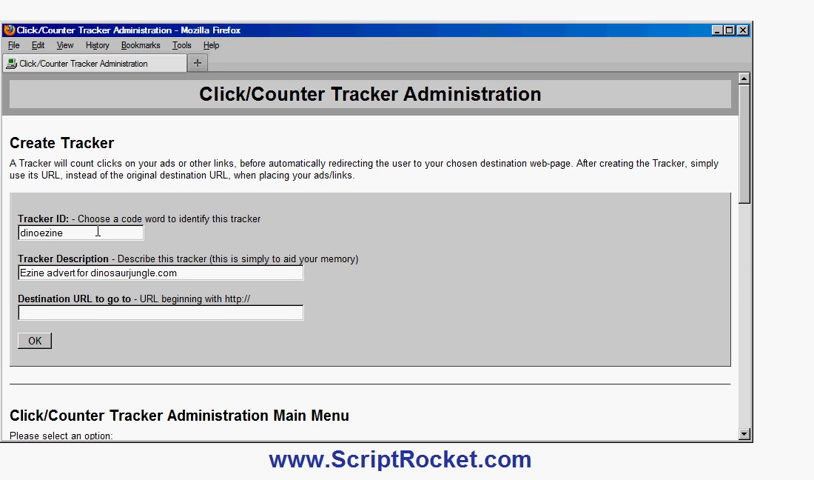
pyautogui.write('http:')
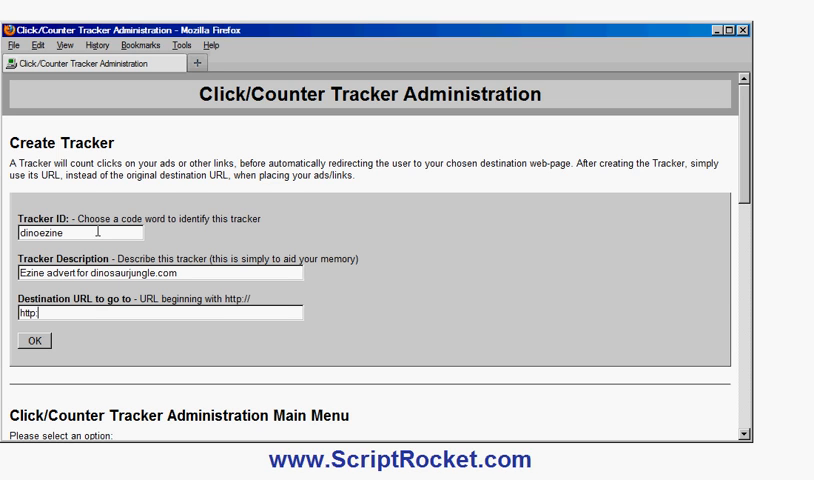
pyautogui.write('//www.dino')
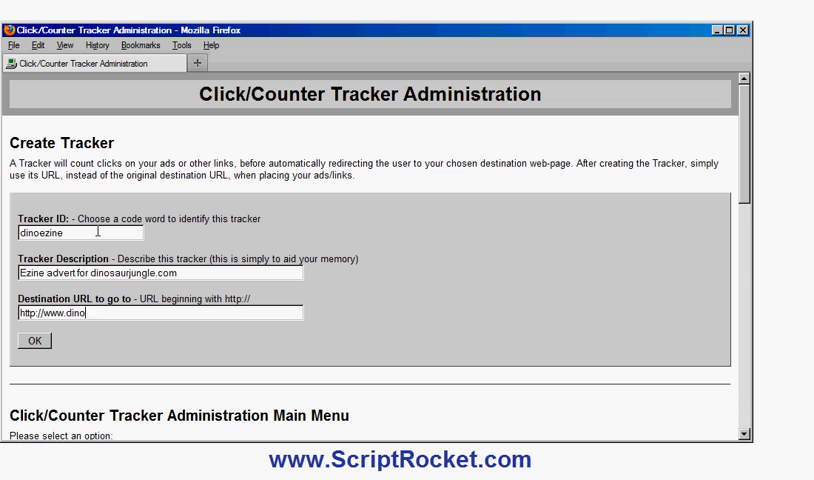
pyautogui.write('saurjungle.com')
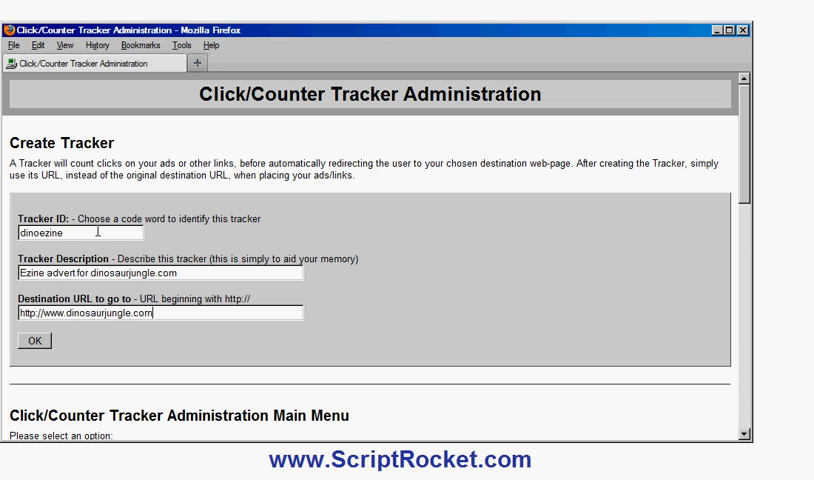
pyautogui.write('/')
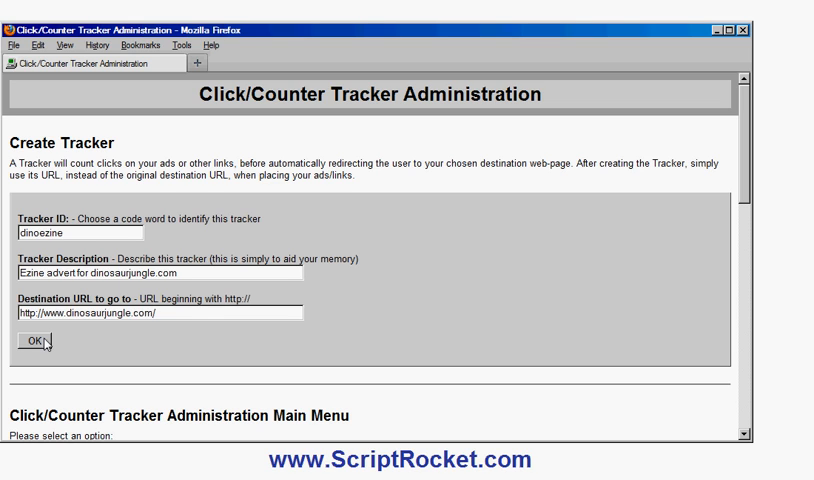
# Step: Create the dinoezine tracker and review its tracking URL, sample HTML code and modify options
pyautogui.click(156, 312)
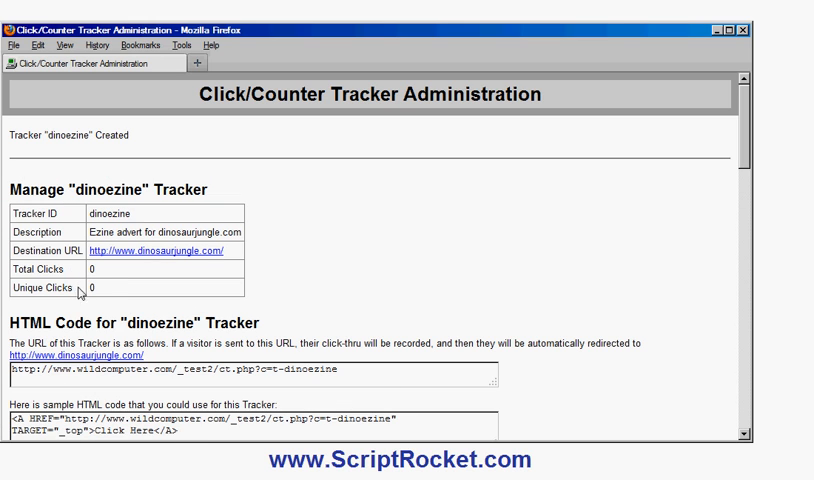
pyautogui.moveTo(196, 328)
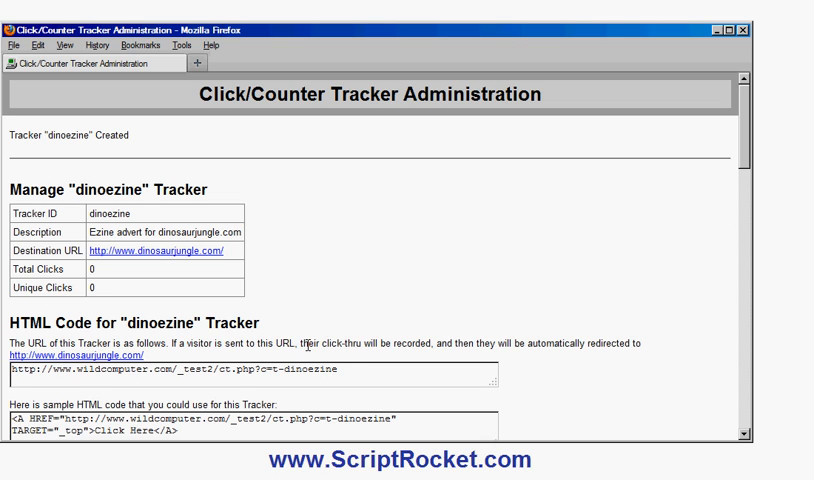
pyautogui.moveTo(456, 302)
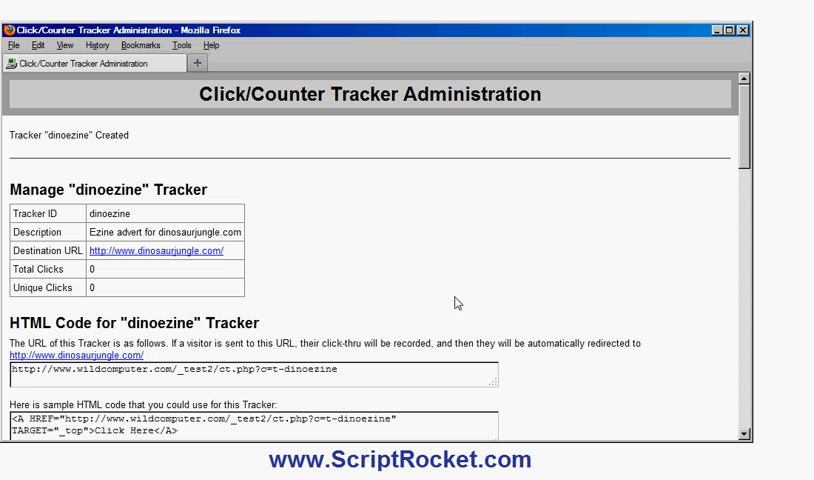
pyautogui.scroll(-3)
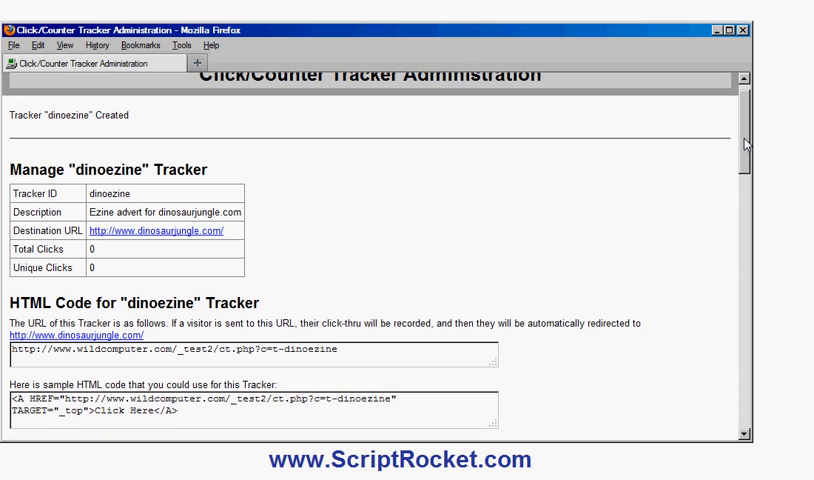
pyautogui.scroll(-3)
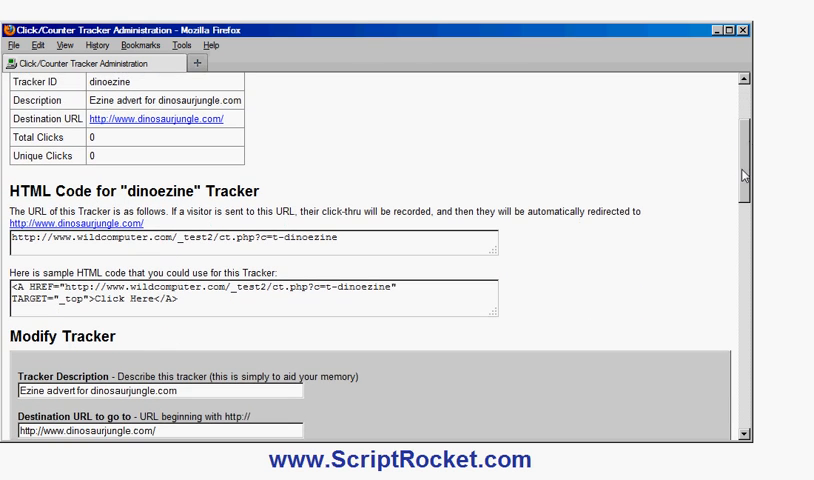
pyautogui.scroll(-3)
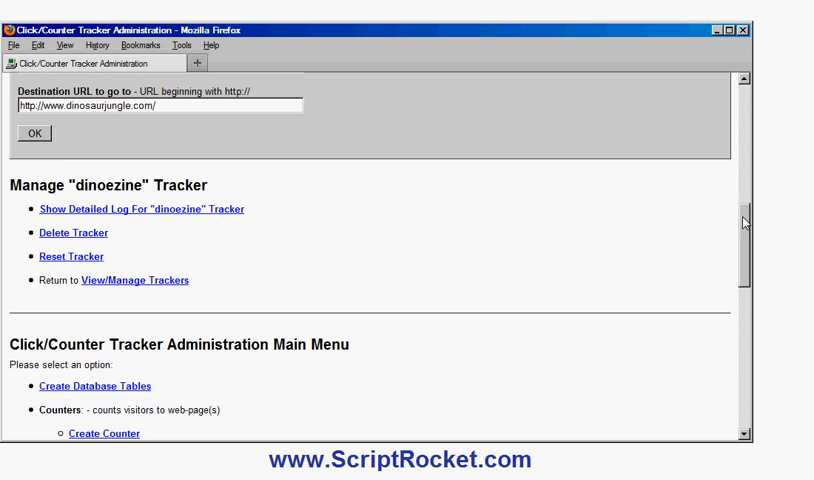
pyautogui.scroll(3)
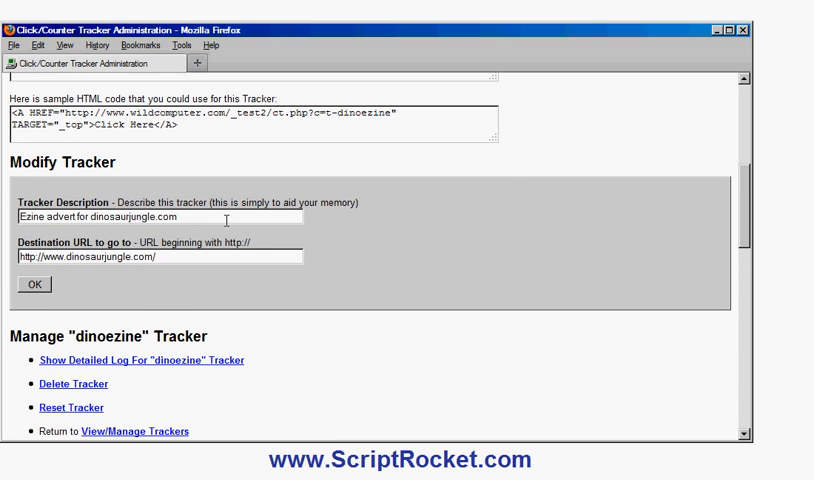
pyautogui.moveTo(200, 322)
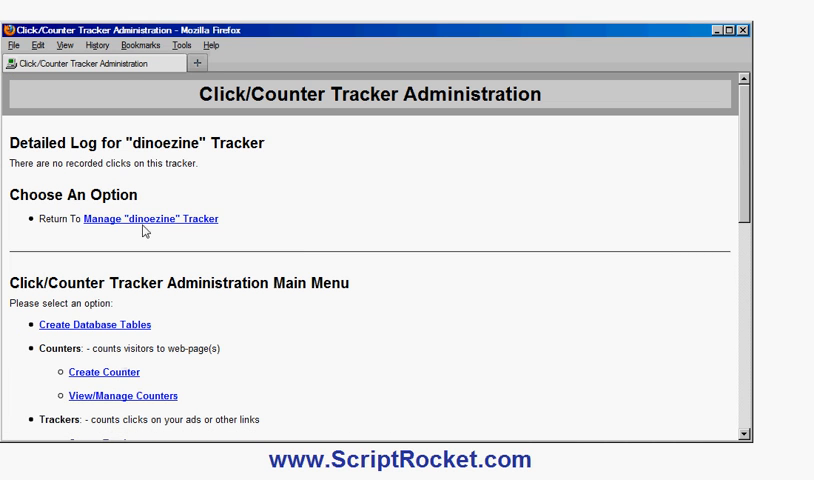
pyautogui.moveTo(176, 218)
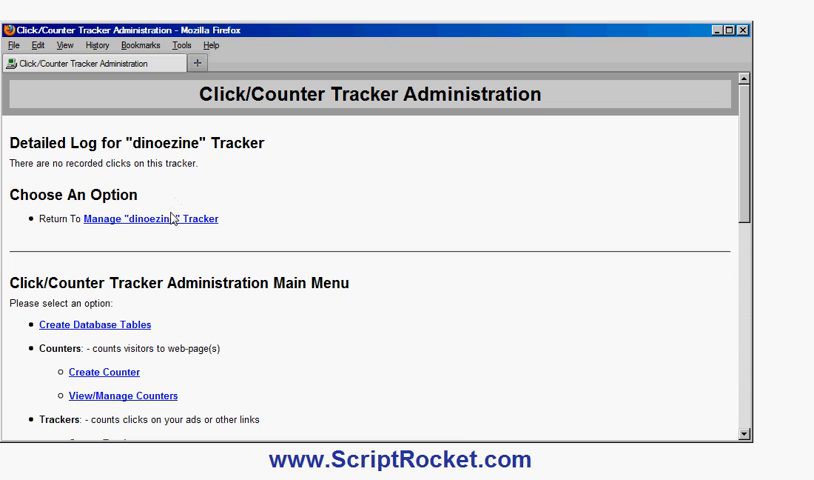
# Step: Return to the dinoezine tracker's management page and view its Manage options
pyautogui.click(156, 216)
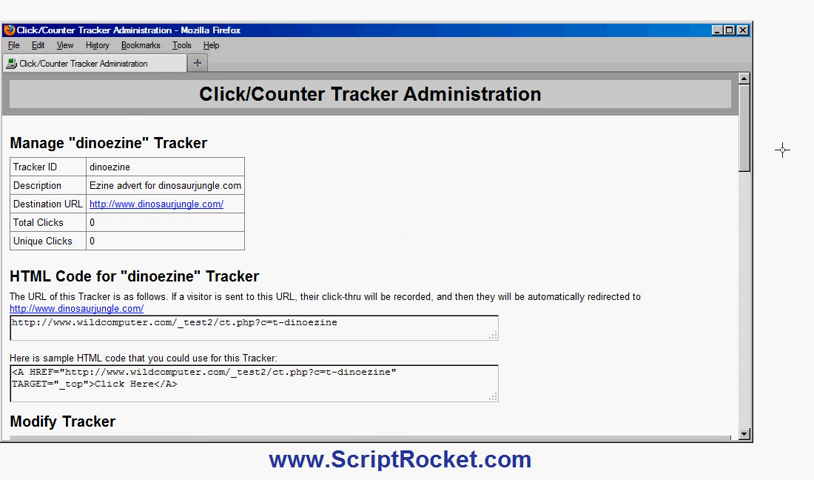
pyautogui.scroll(-3)
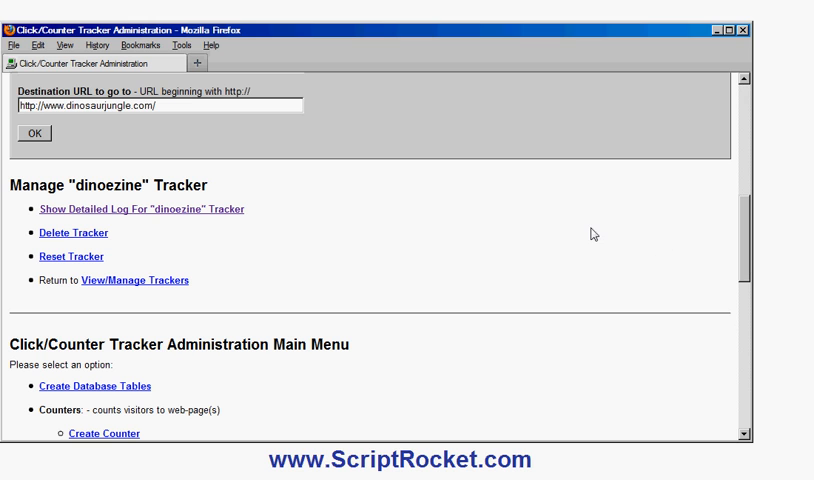
pyautogui.moveTo(268, 210)
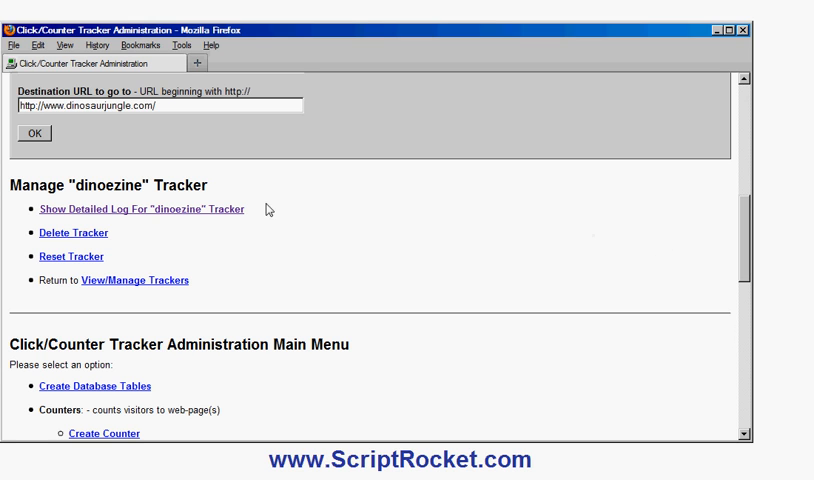
# Step: Return to the View/Manage Trackers list showing all eight trackers and their click totals
pyautogui.click(138, 280)
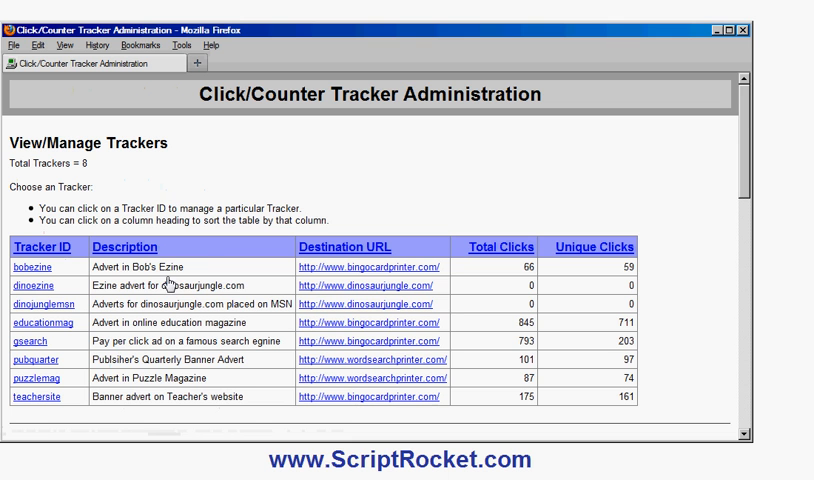
pyautogui.moveTo(192, 278)
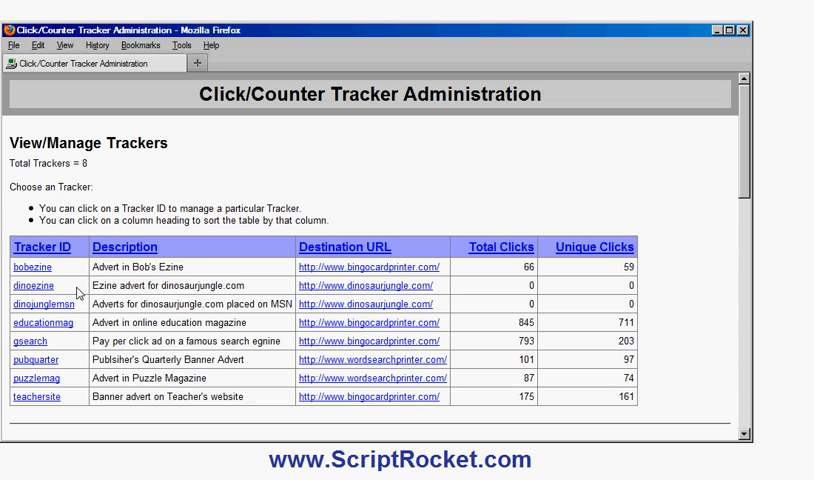
pyautogui.moveTo(168, 364)
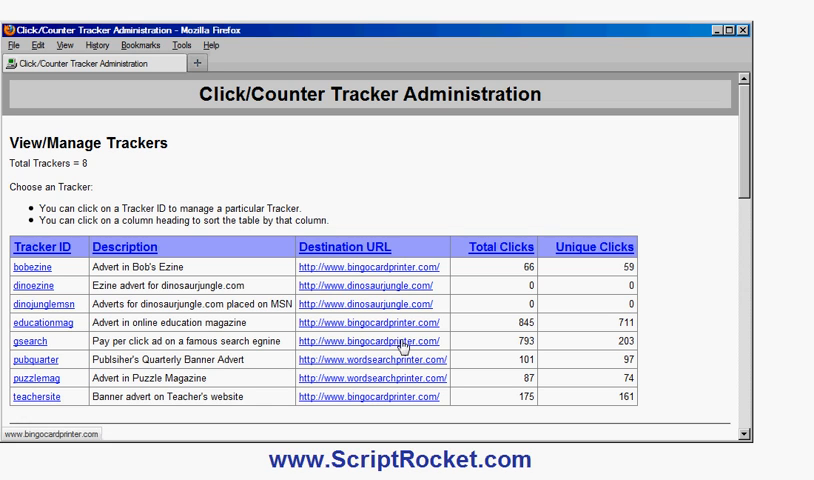
pyautogui.moveTo(410, 316)
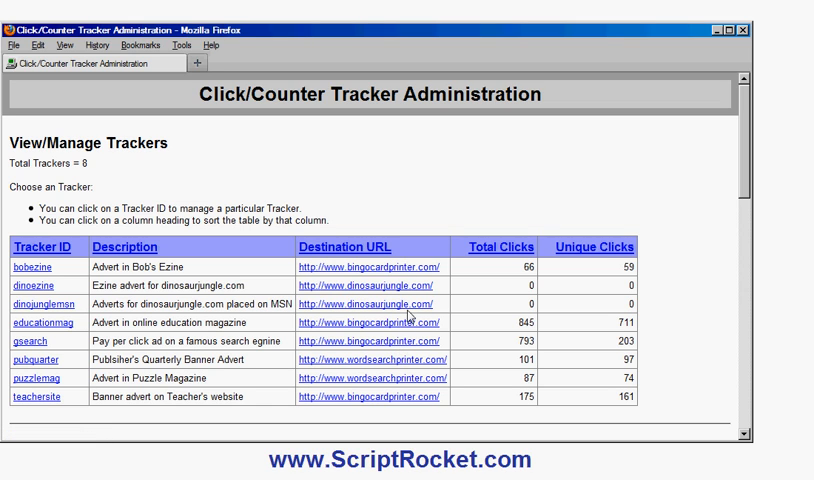
pyautogui.moveTo(320, 296)
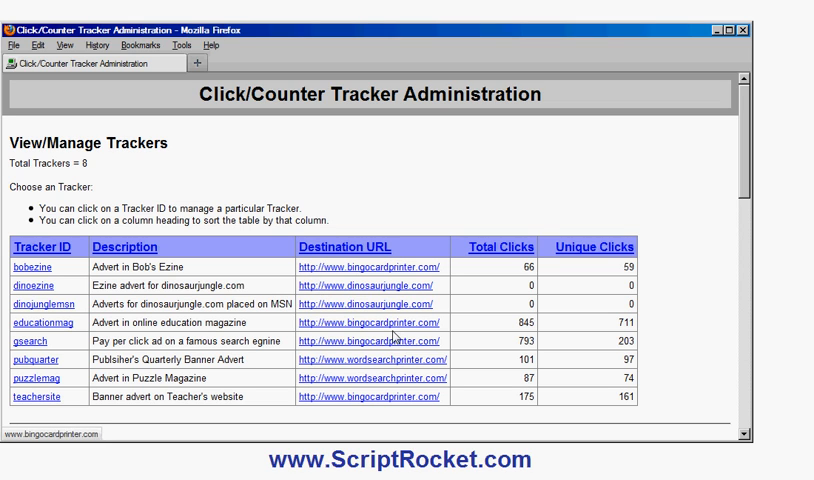
pyautogui.moveTo(420, 362)
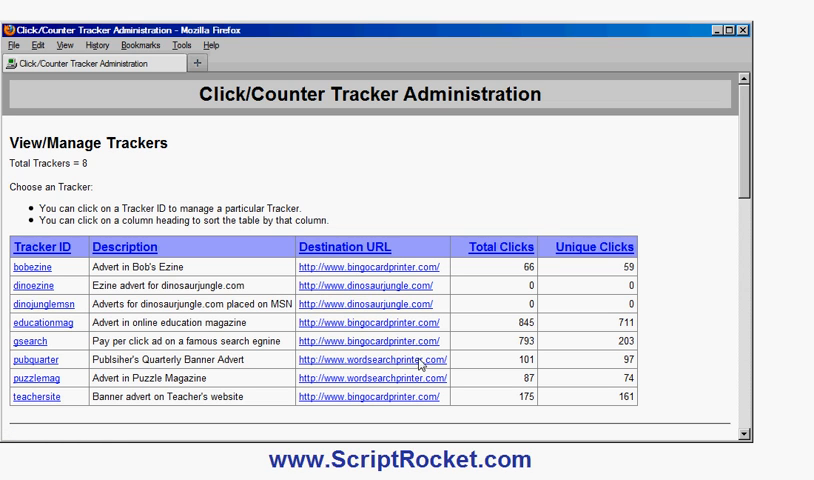
pyautogui.moveTo(496, 352)
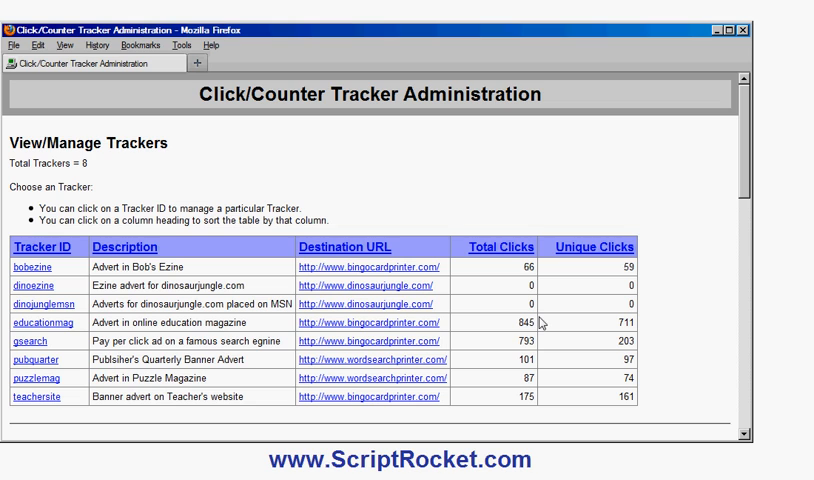
pyautogui.moveTo(606, 310)
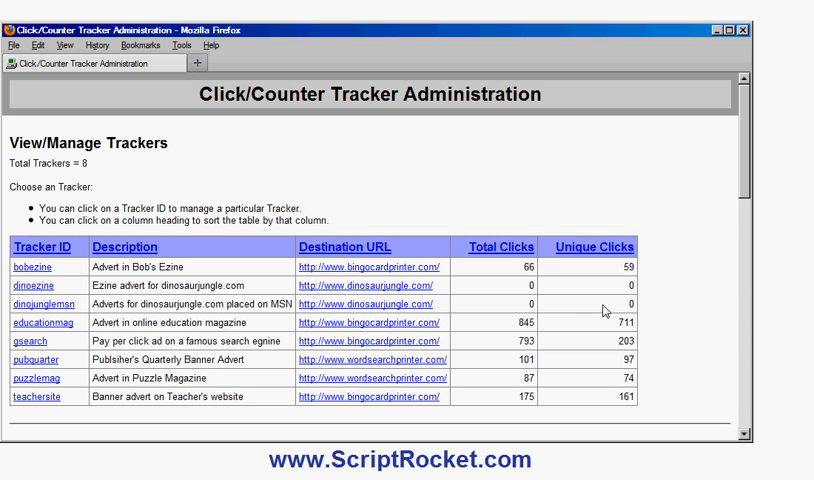
pyautogui.moveTo(568, 344)
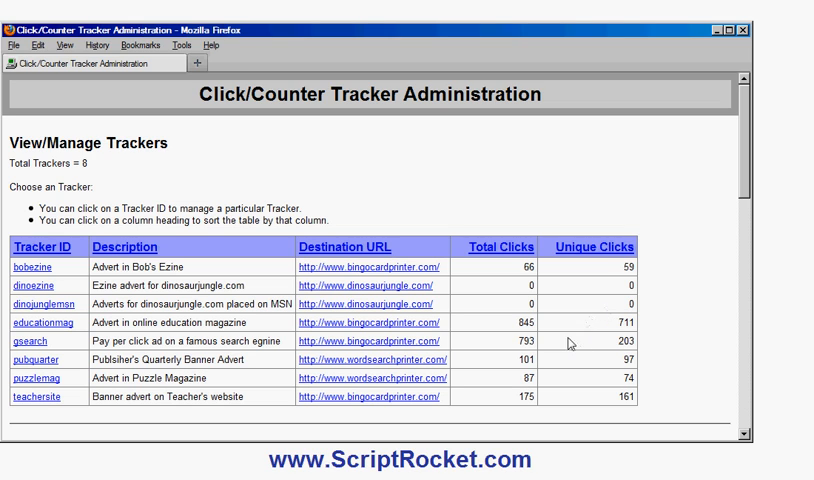
pyautogui.moveTo(538, 344)
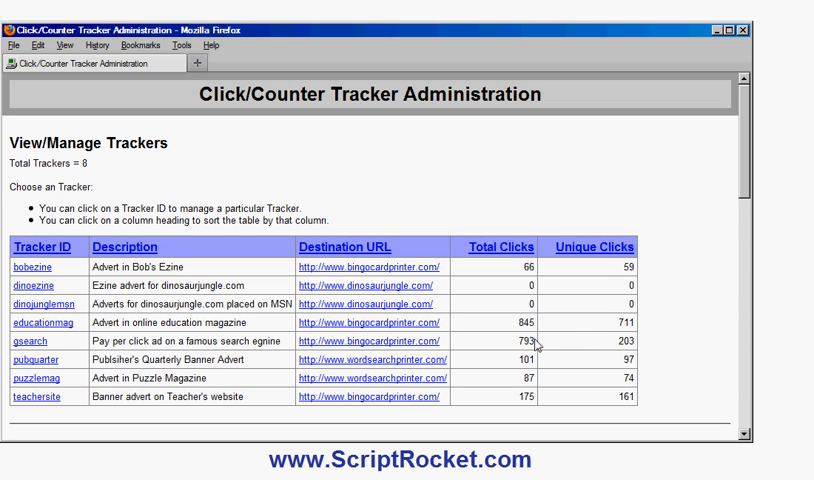
pyautogui.moveTo(628, 344)
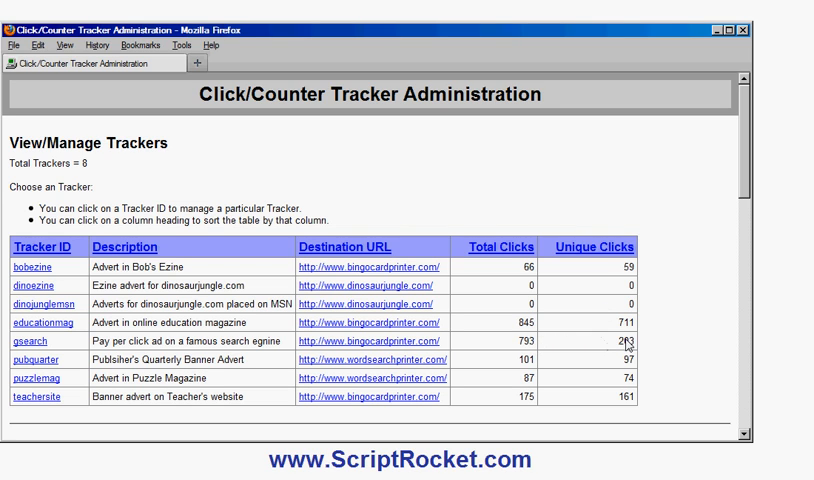
pyautogui.moveTo(616, 346)
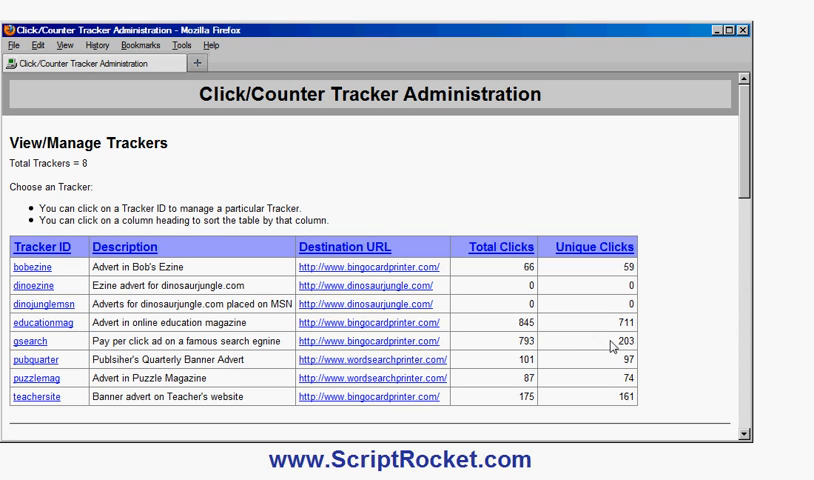
pyautogui.moveTo(618, 348)
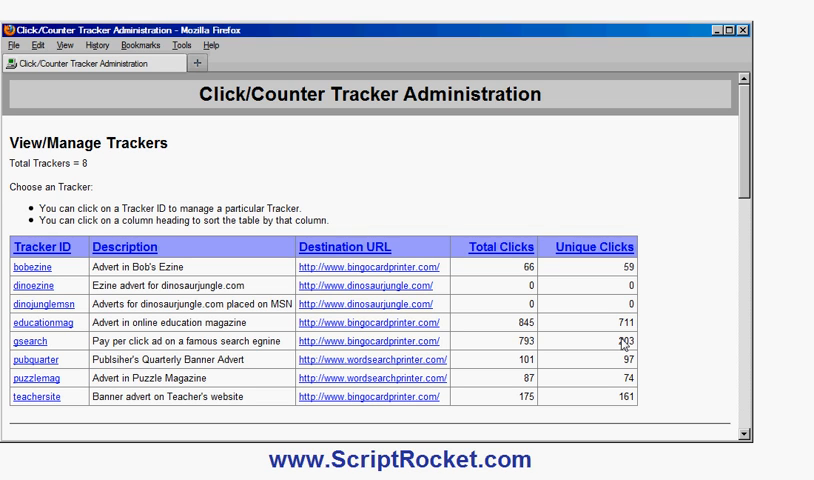
pyautogui.moveTo(564, 296)
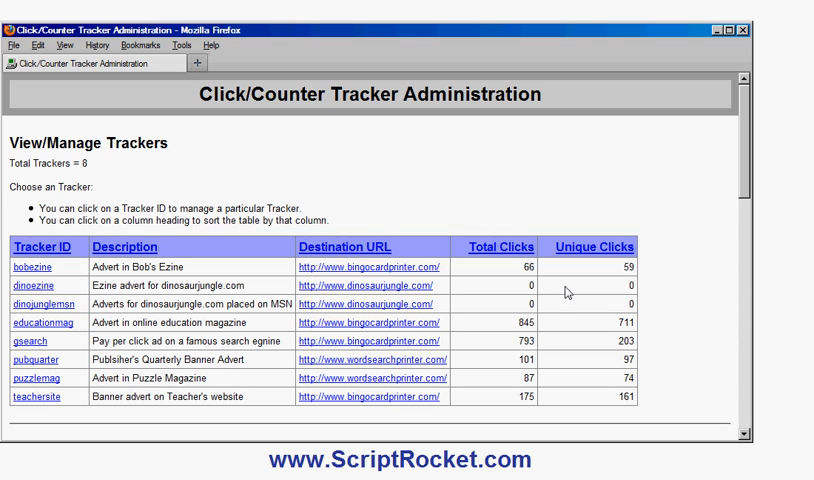
pyautogui.moveTo(462, 216)
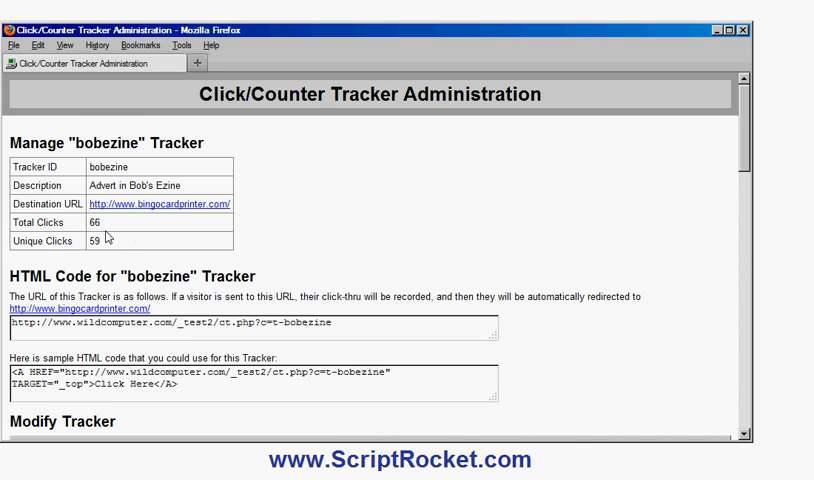
pyautogui.moveTo(140, 204)
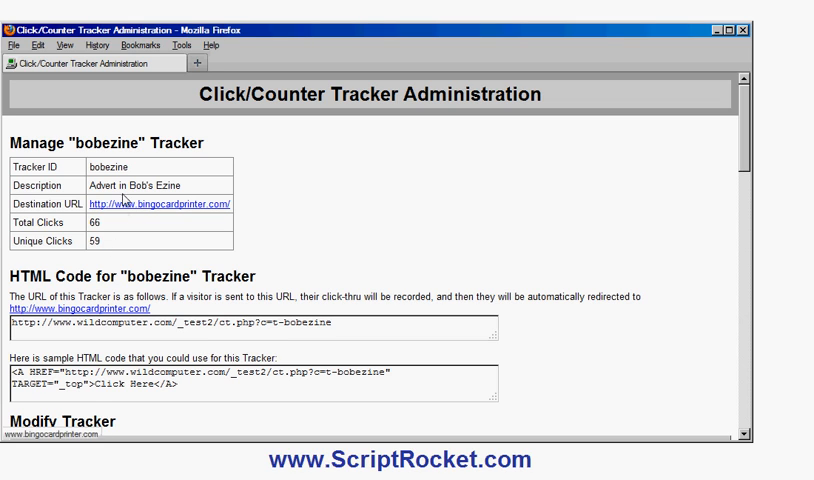
pyautogui.moveTo(178, 252)
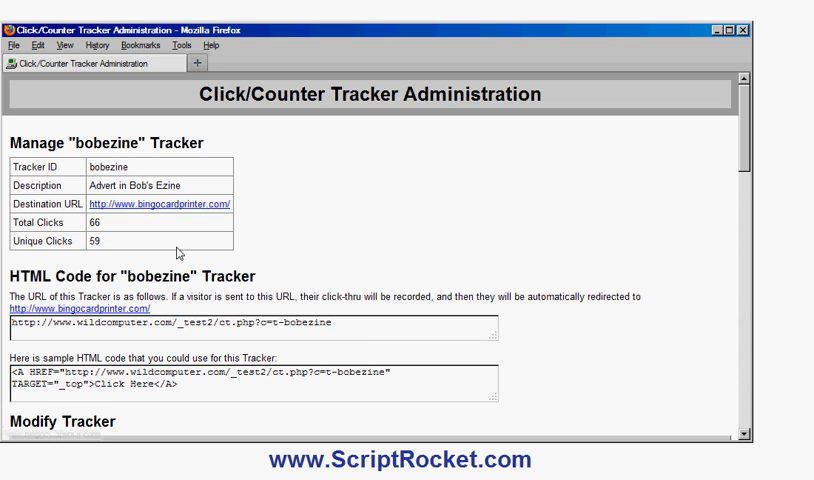
pyautogui.moveTo(506, 256)
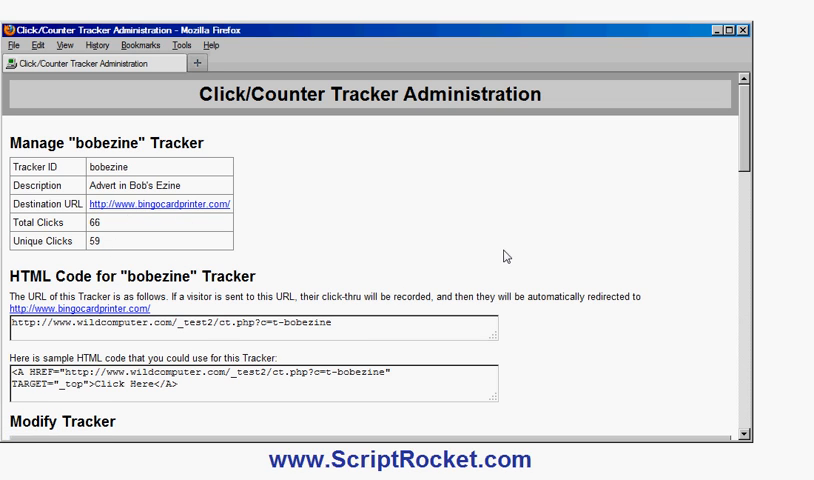
pyautogui.moveTo(744, 136)
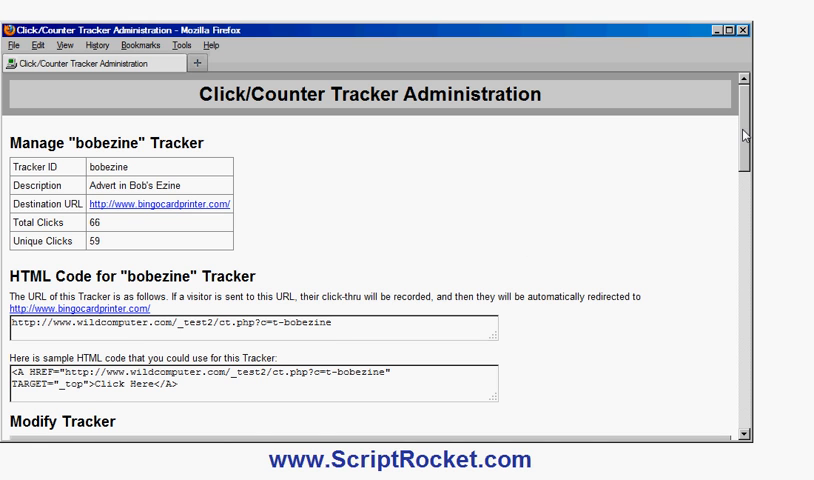
pyautogui.scroll(-3)
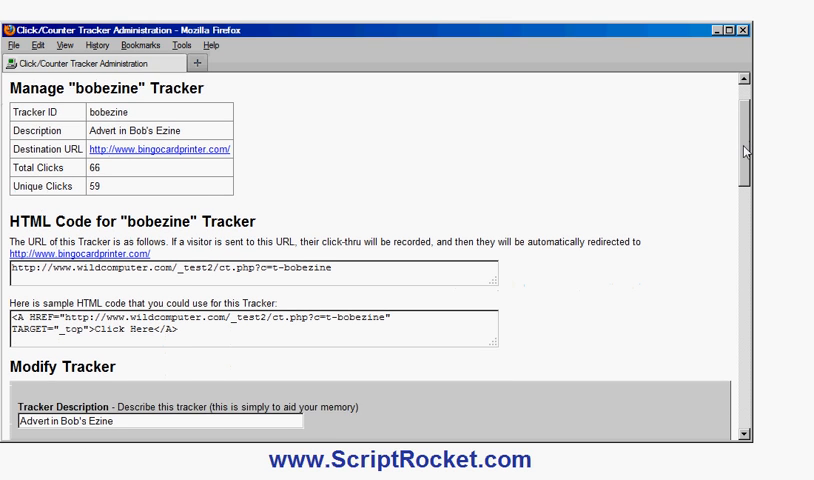
pyautogui.scroll(-3)
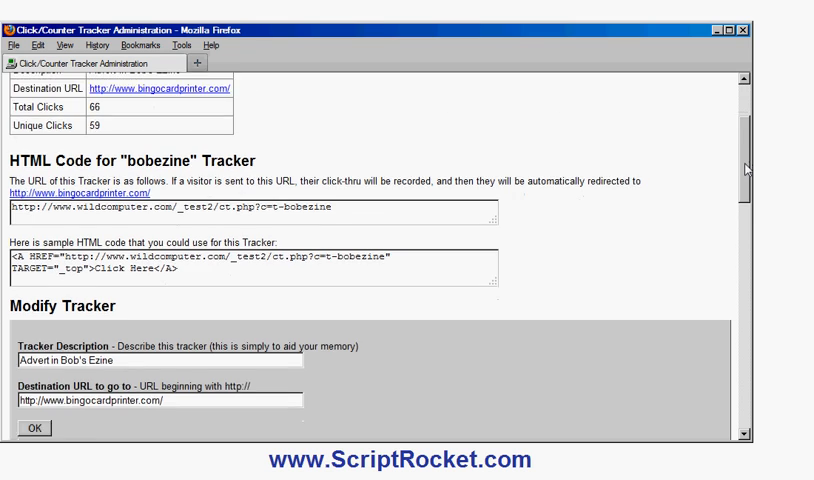
pyautogui.scroll(-3)
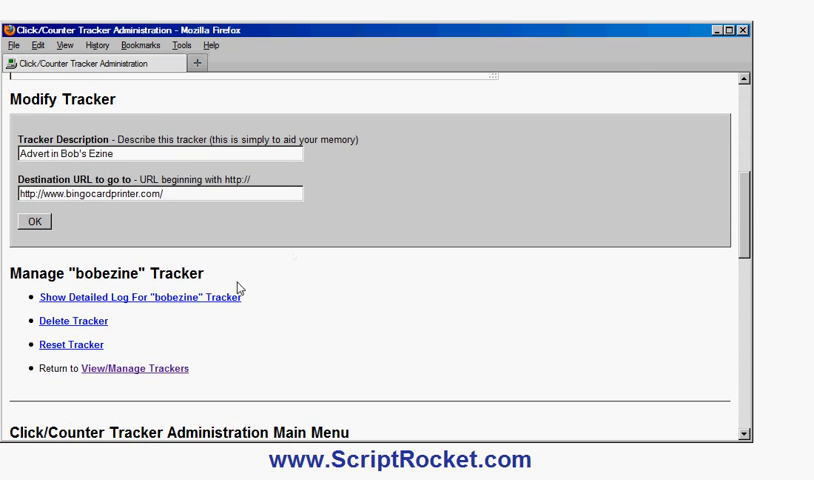
# Step: Show the bobezine tracker's detailed log and look through its 66 click records
pyautogui.click(140, 296)
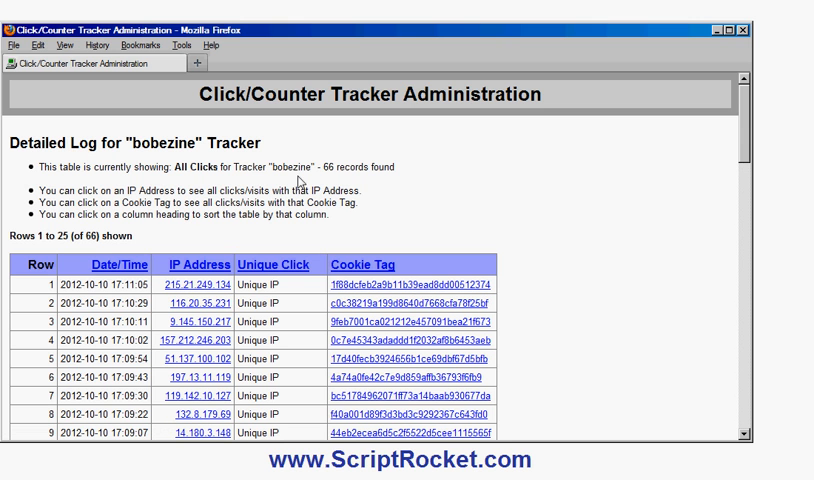
pyautogui.moveTo(80, 298)
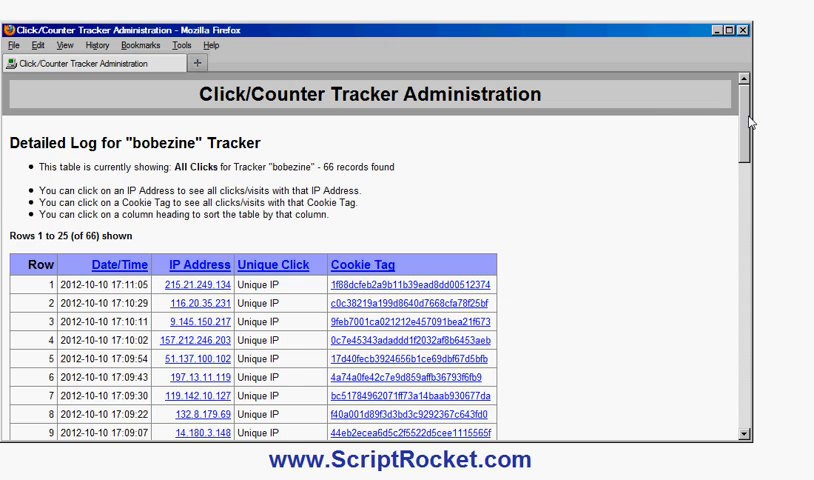
pyautogui.scroll(-3)
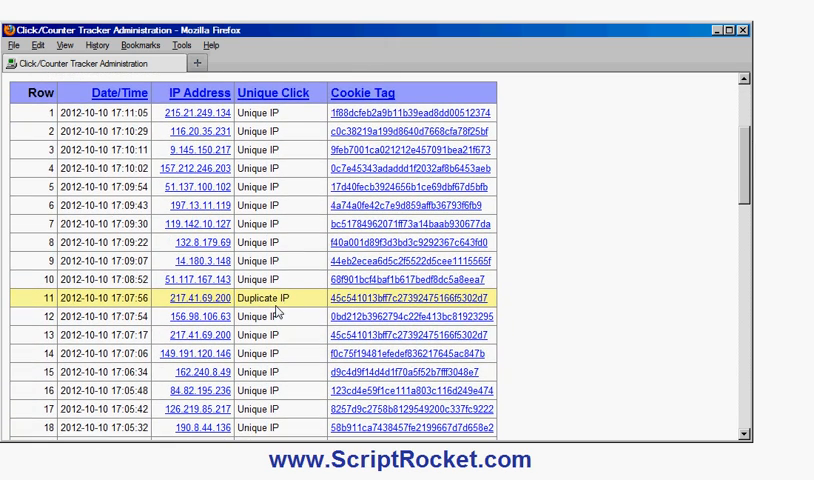
pyautogui.moveTo(306, 242)
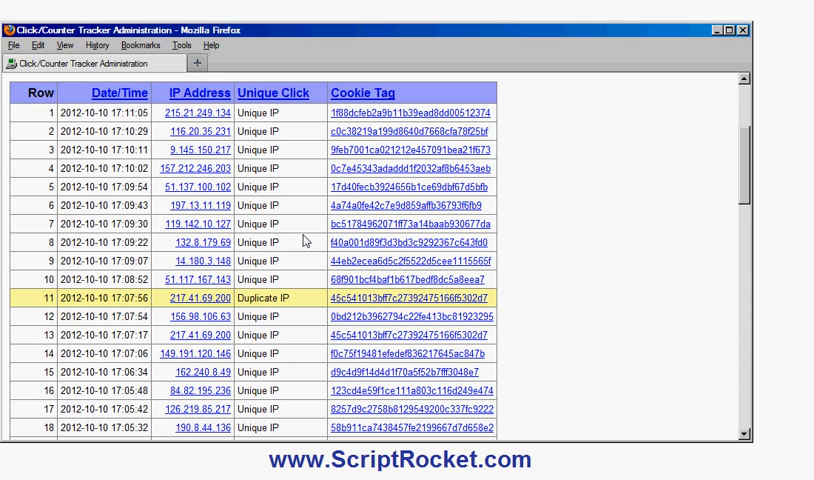
pyautogui.moveTo(216, 304)
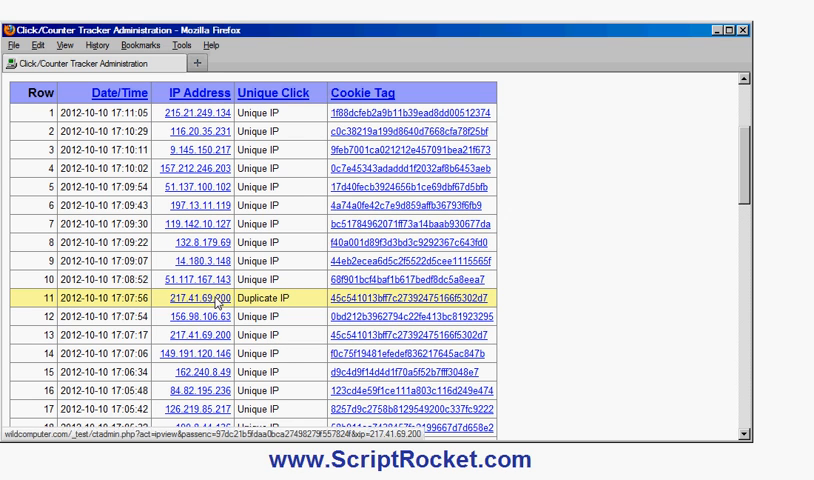
pyautogui.click(208, 308)
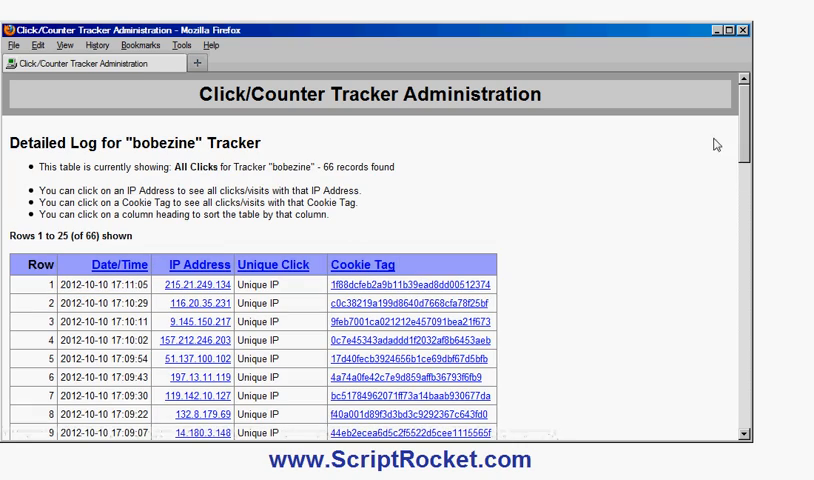
pyautogui.scroll(-3)
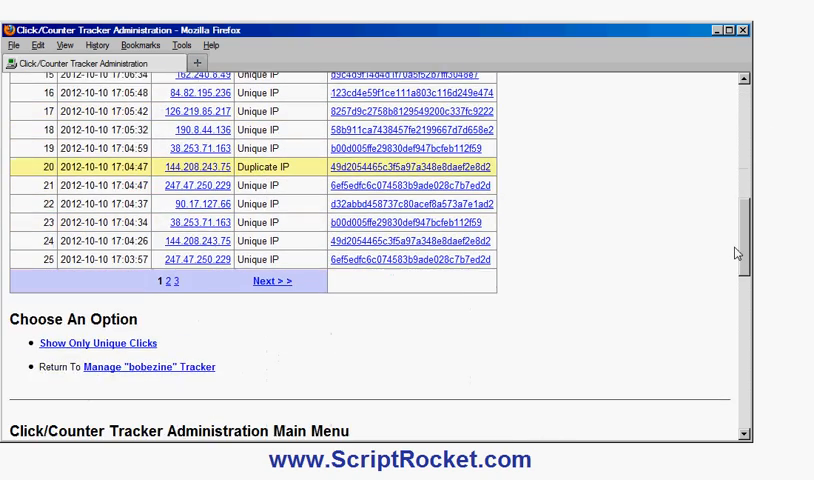
pyautogui.scroll(3)
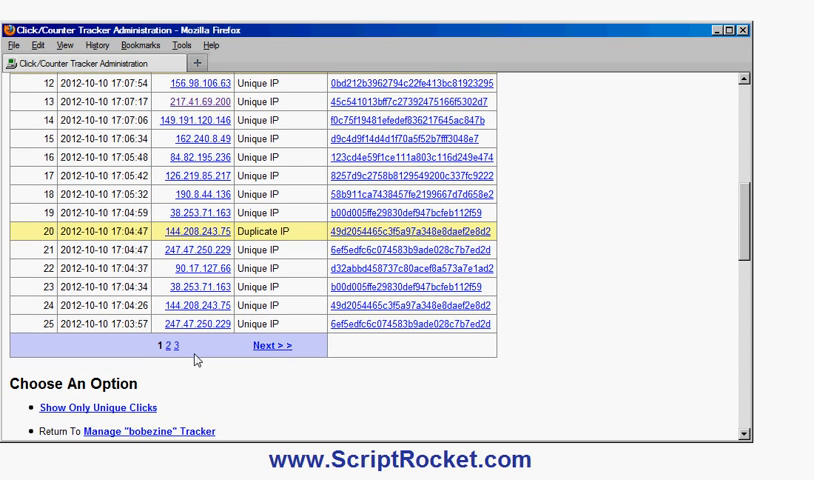
pyautogui.moveTo(208, 152)
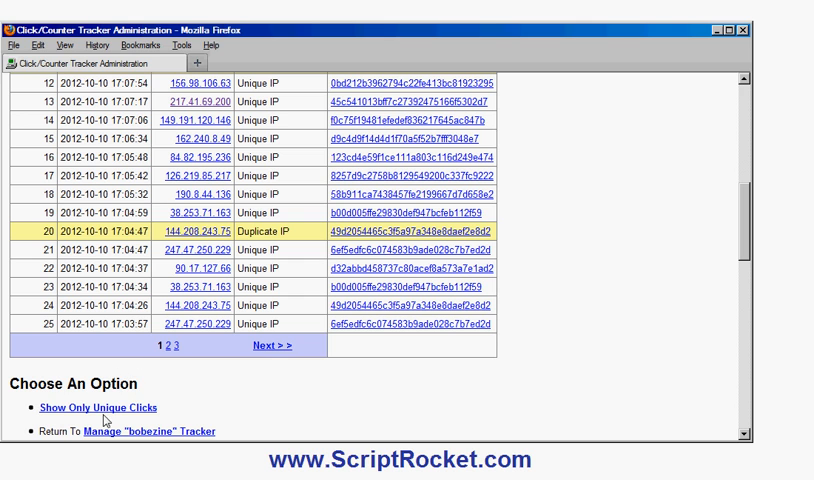
# Step: Filter the bobezine log to unique clicks only, leaving 59 records
pyautogui.click(88, 406)
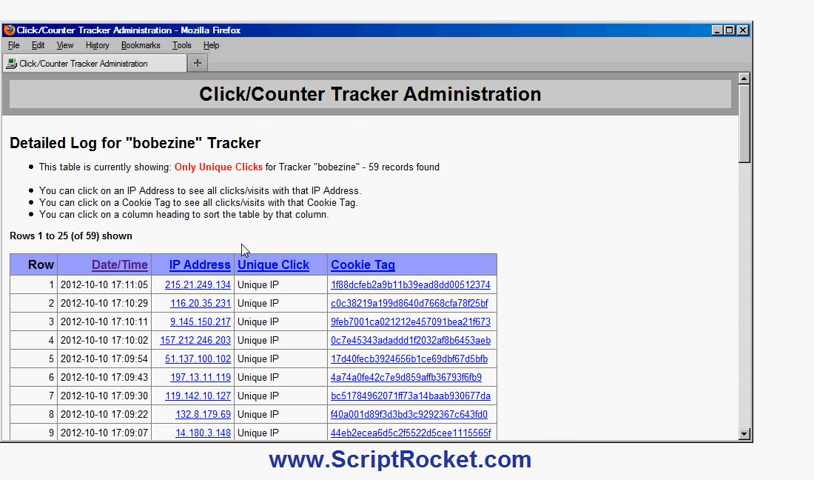
pyautogui.moveTo(756, 114)
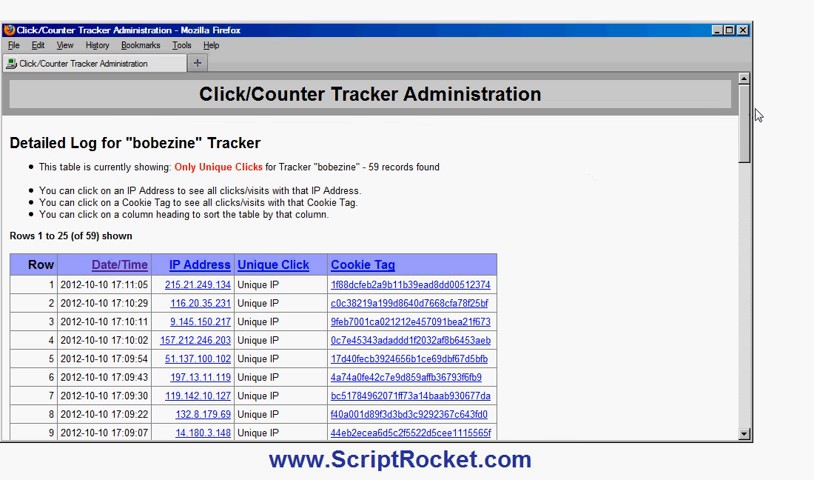
pyautogui.scroll(-3)
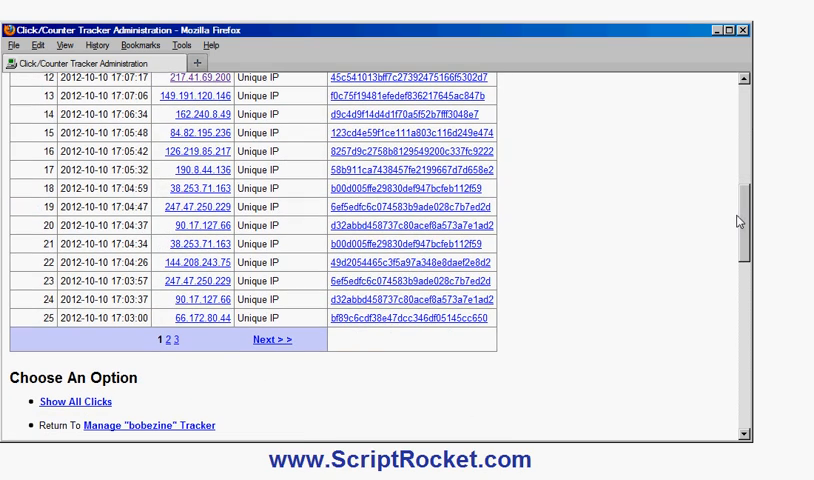
pyautogui.moveTo(268, 340)
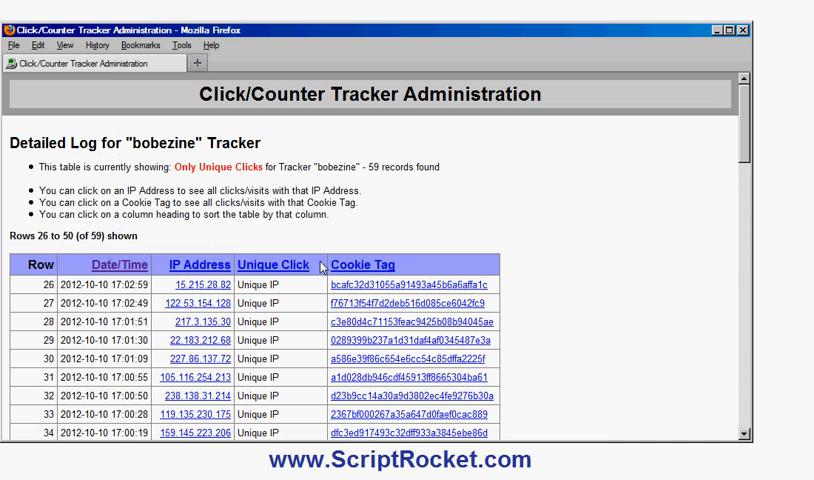
pyautogui.moveTo(420, 204)
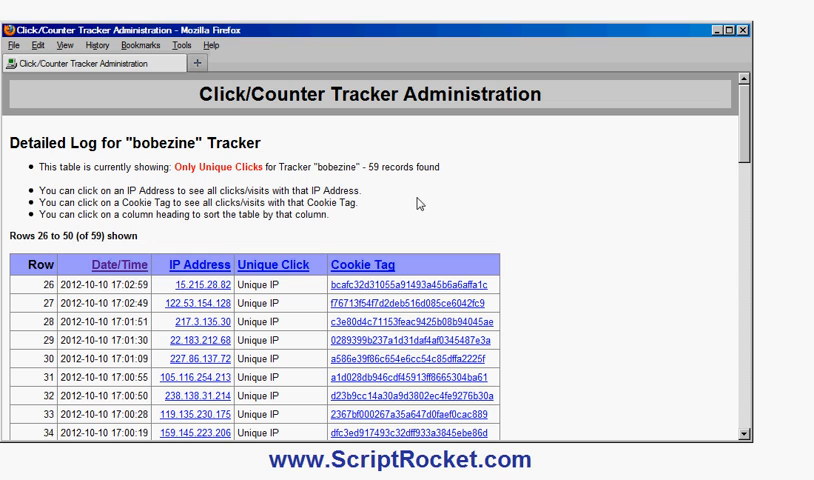
pyautogui.moveTo(728, 124)
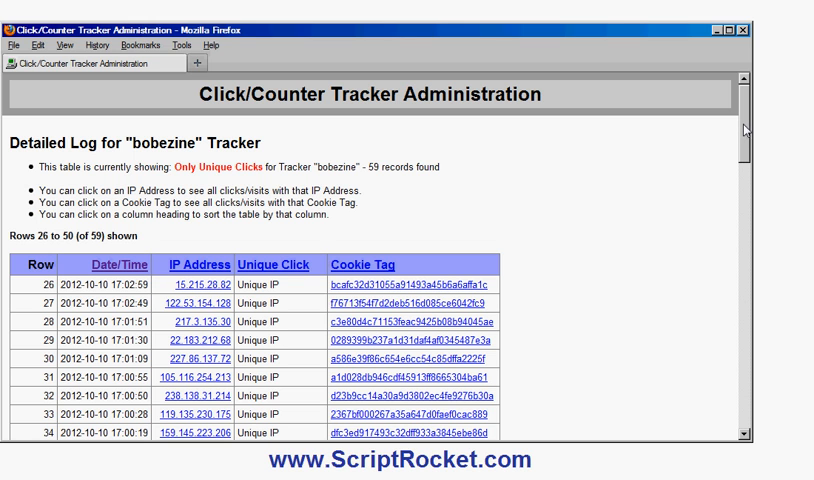
# Step: Browse the second page of unique clicks, rows 26 to 50
pyautogui.scroll(-3)
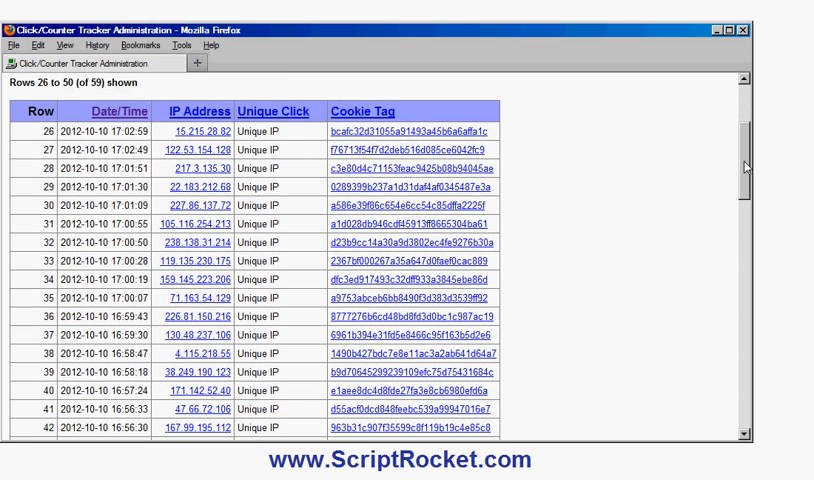
pyautogui.scroll(-3)
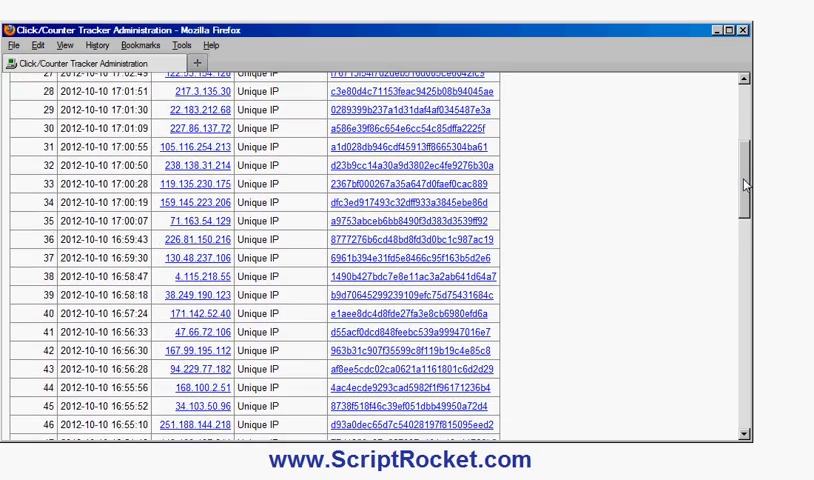
pyautogui.scroll(-3)
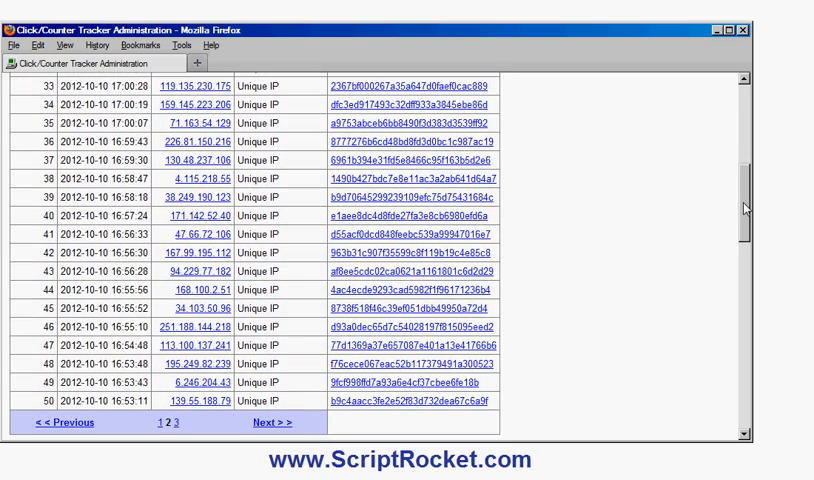
pyautogui.scroll(-3)
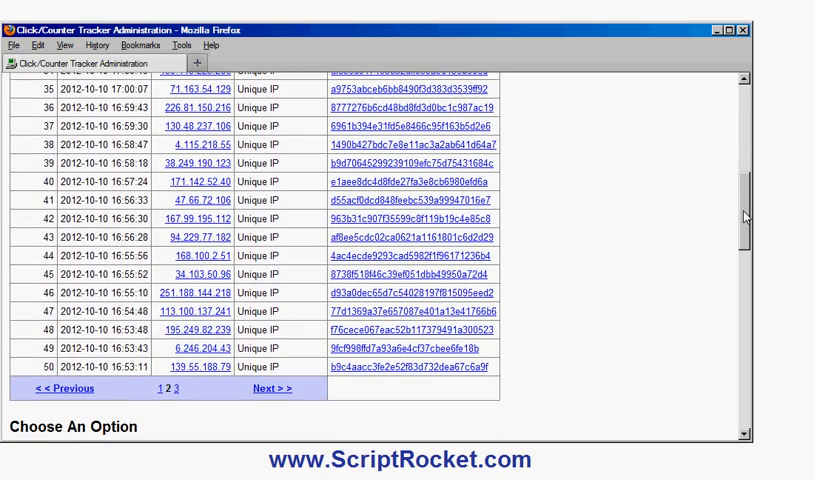
pyautogui.scroll(3)
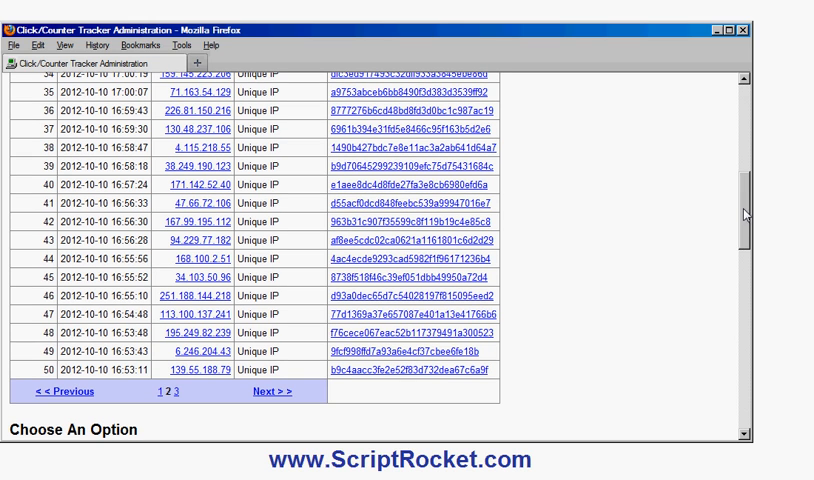
pyautogui.scroll(-3)
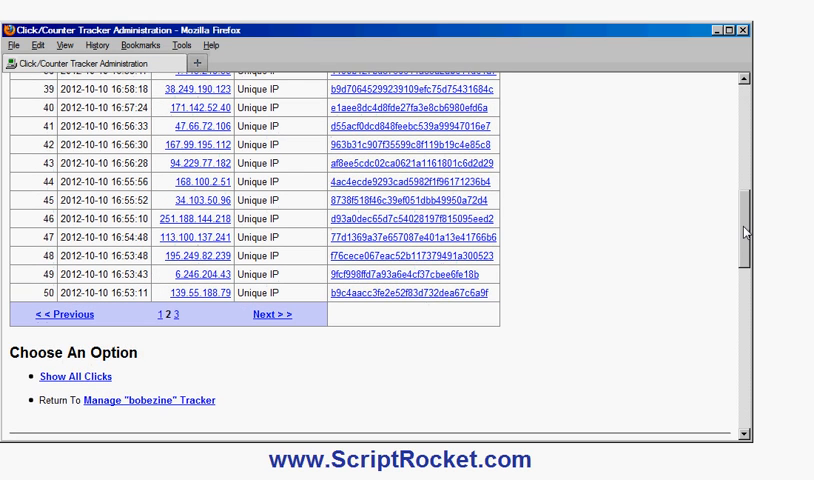
pyautogui.scroll(-3)
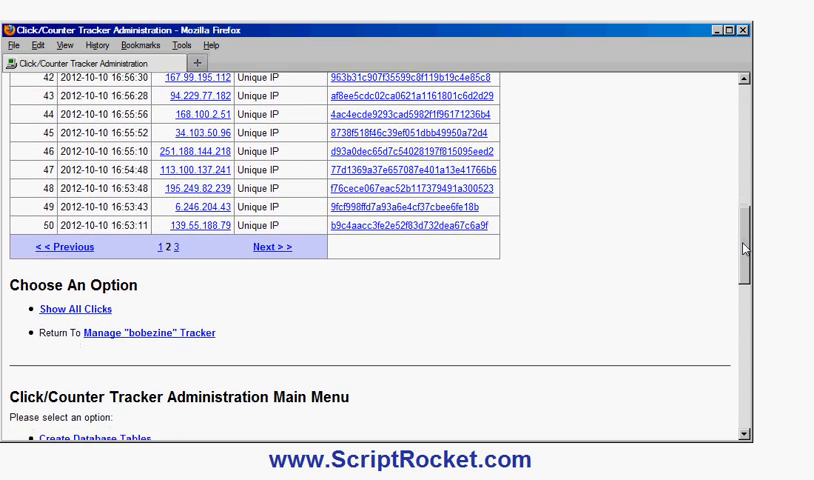
pyautogui.moveTo(730, 250)
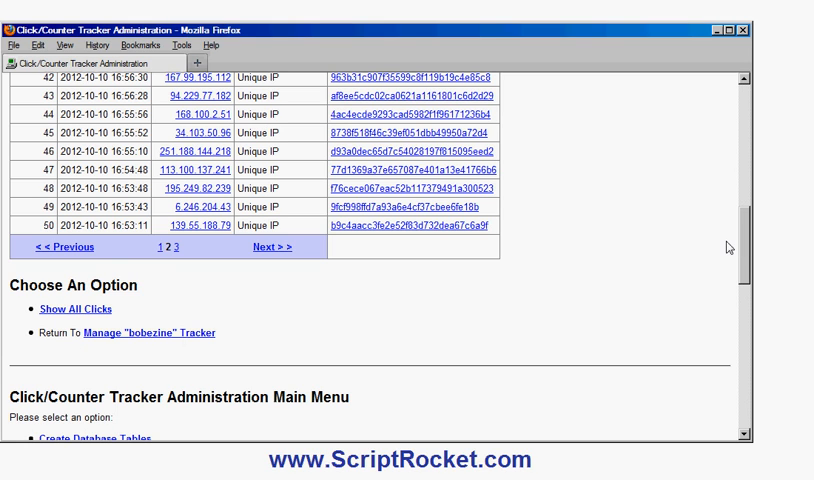
pyautogui.moveTo(742, 256)
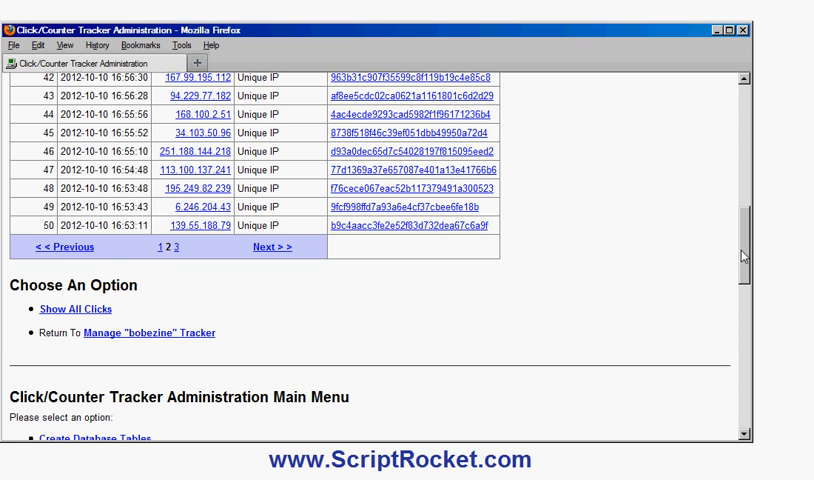